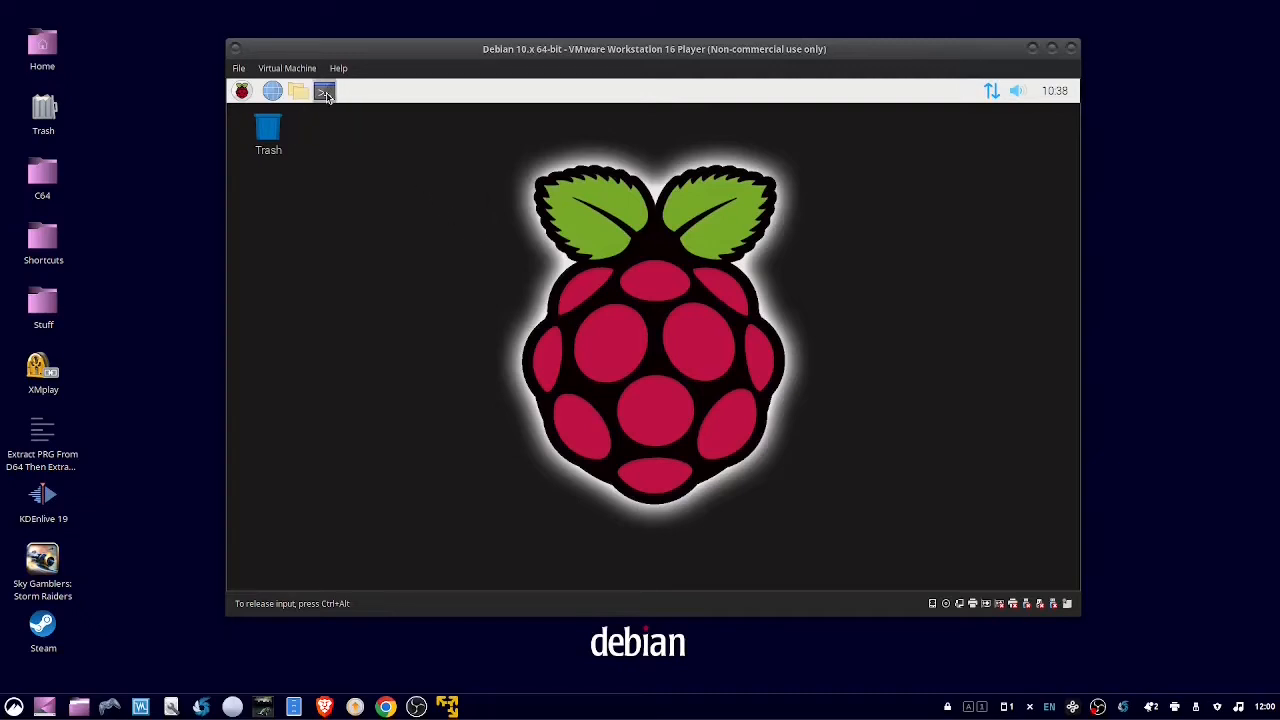
Step: Run 'sudo apt install onionshare' in a new LXTerminal window
left_click(324, 92)
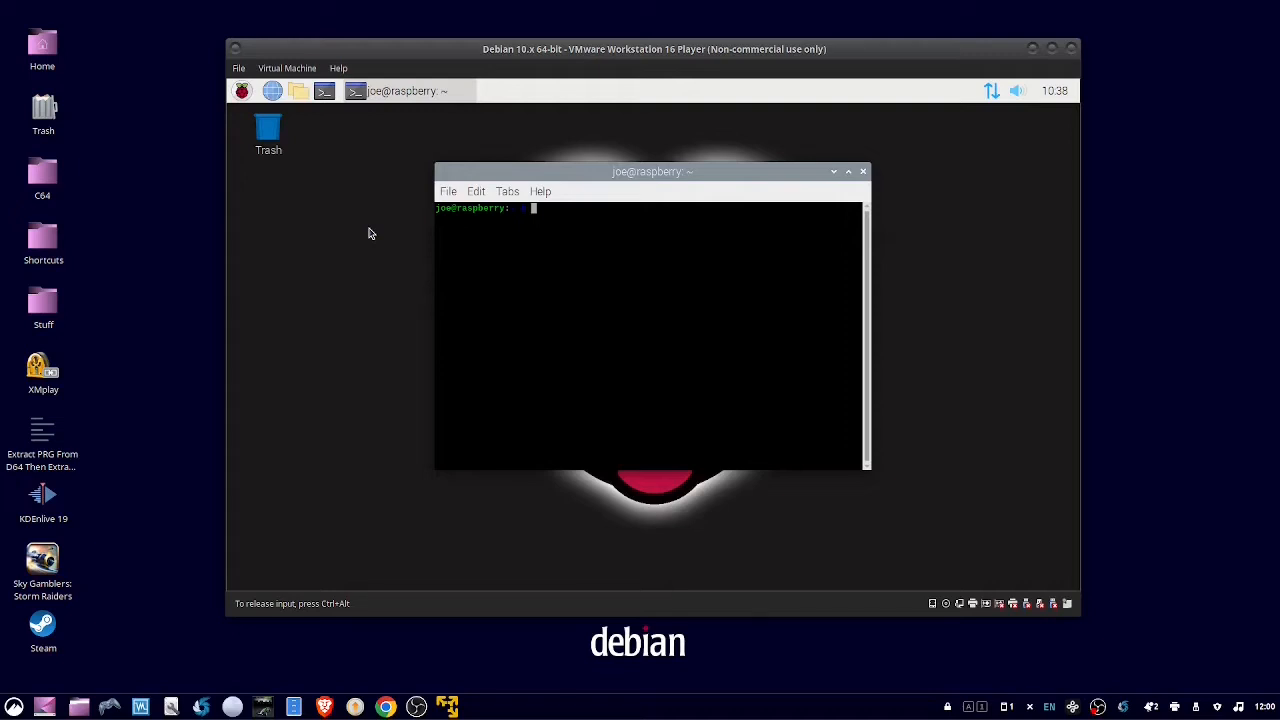
type("sudo apt install")
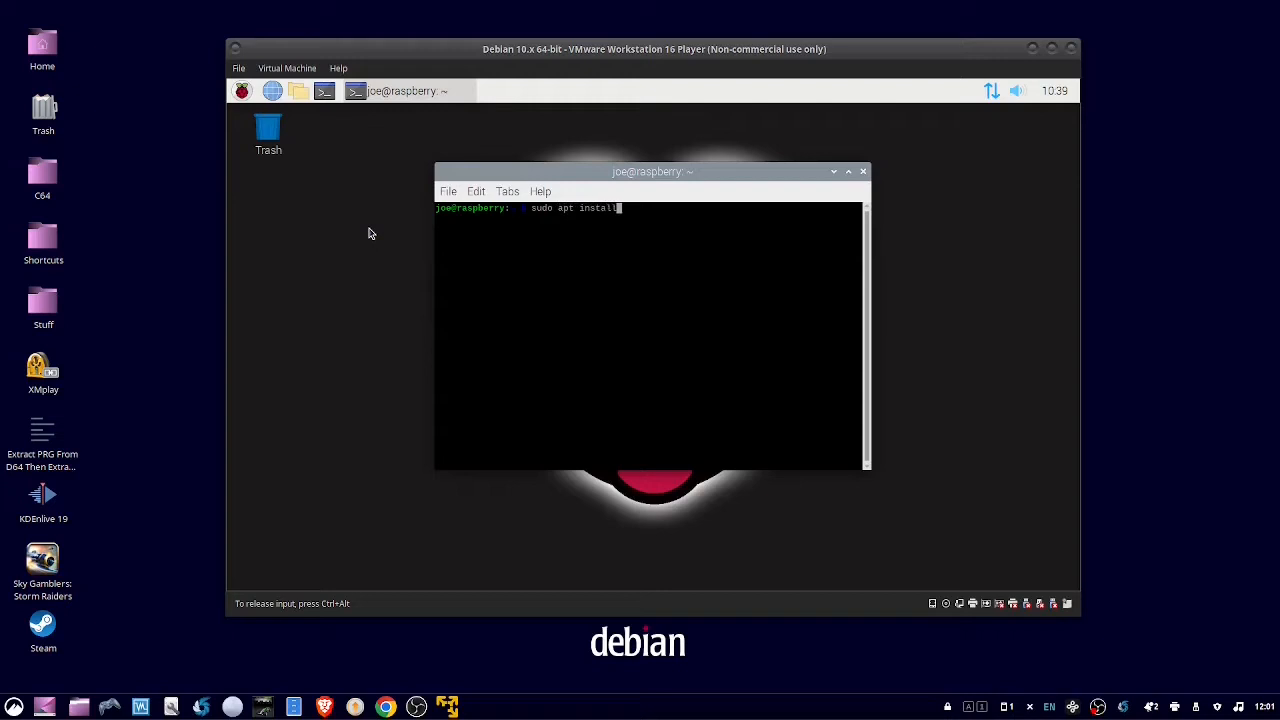
type("onion")
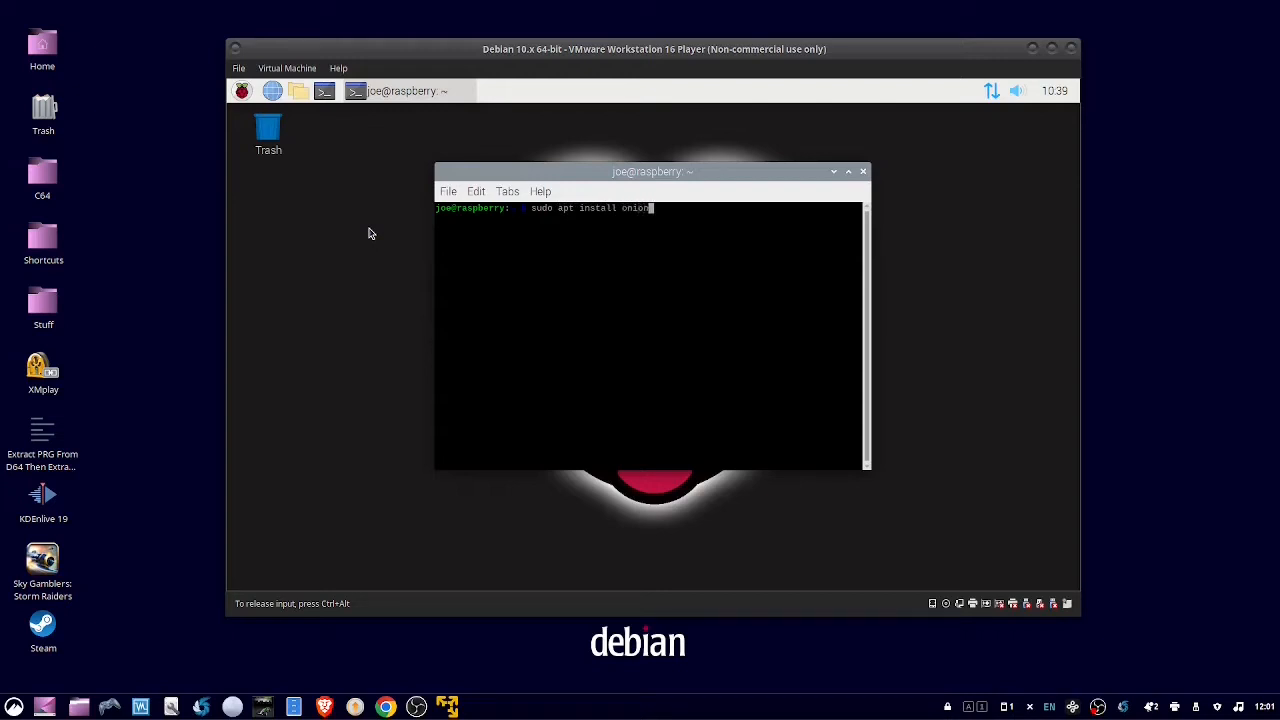
type("share")
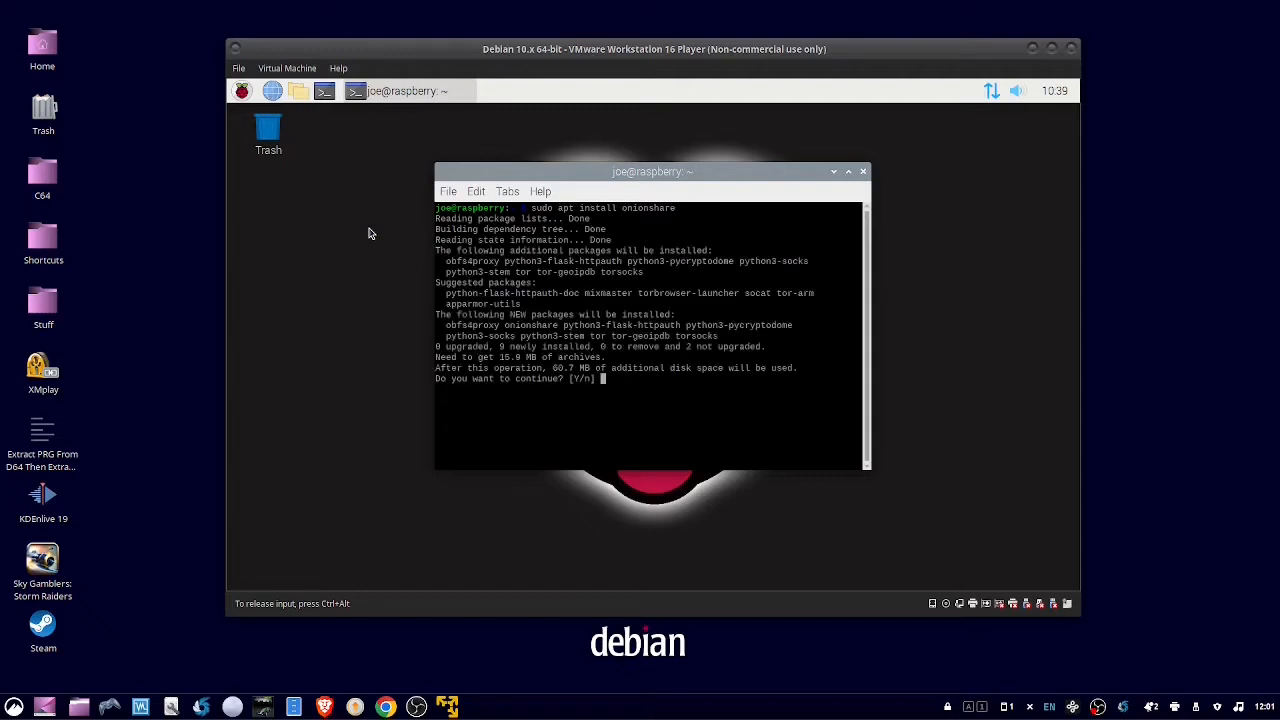
Step: Answer 'y' to the prompt so apt installs OnionShare and its Tor packages
type("y")
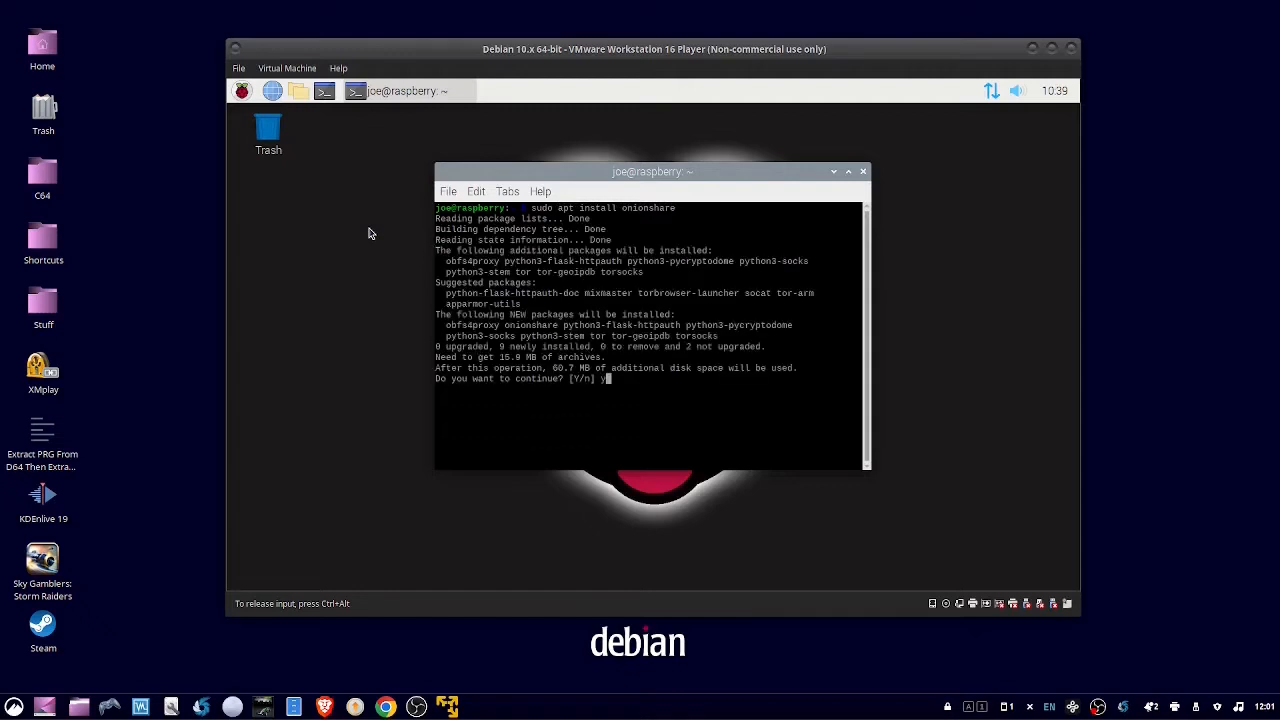
key("Return")
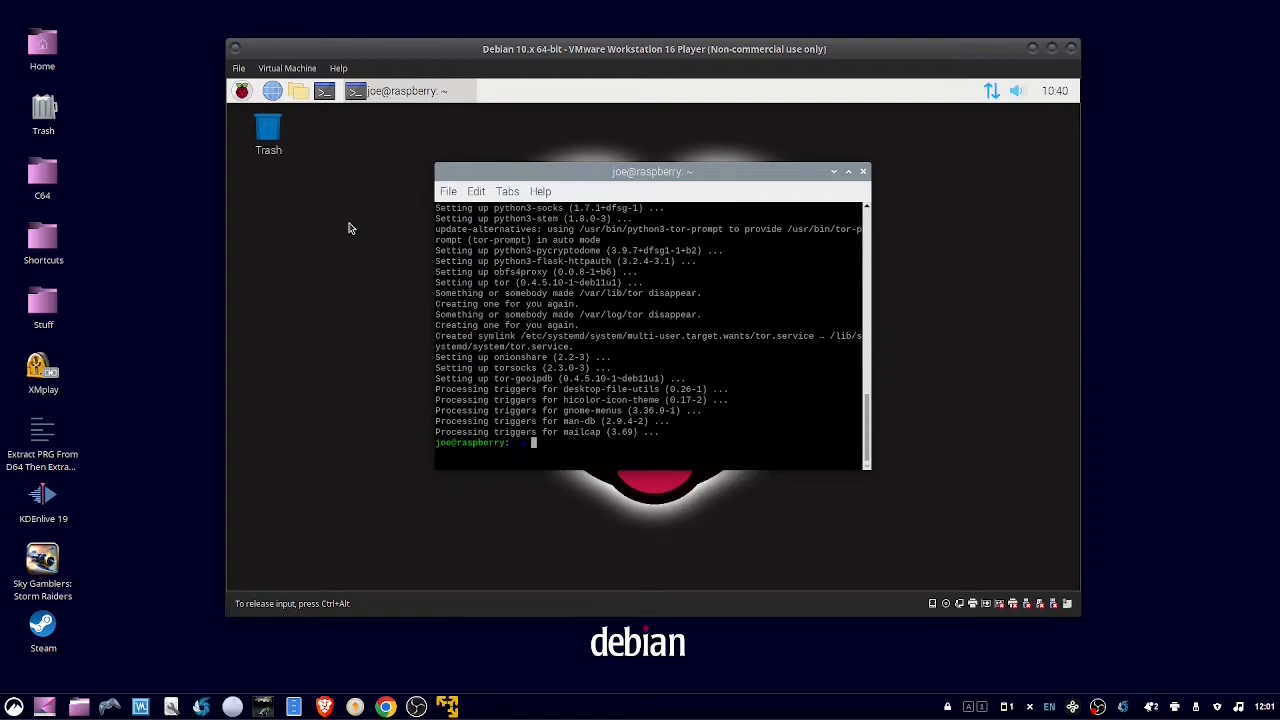
mouse_move(864, 178)
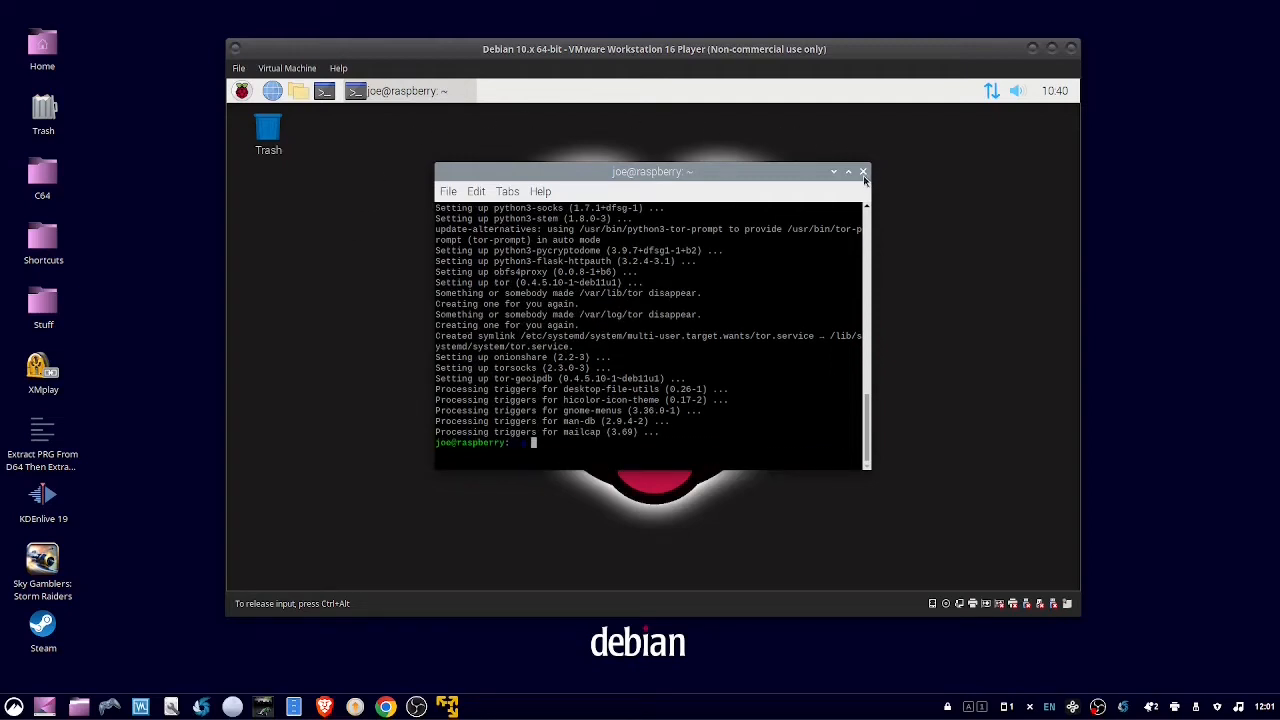
Step: Close the terminal and bring up the applications menu to reach OnionShare
left_click(848, 172)
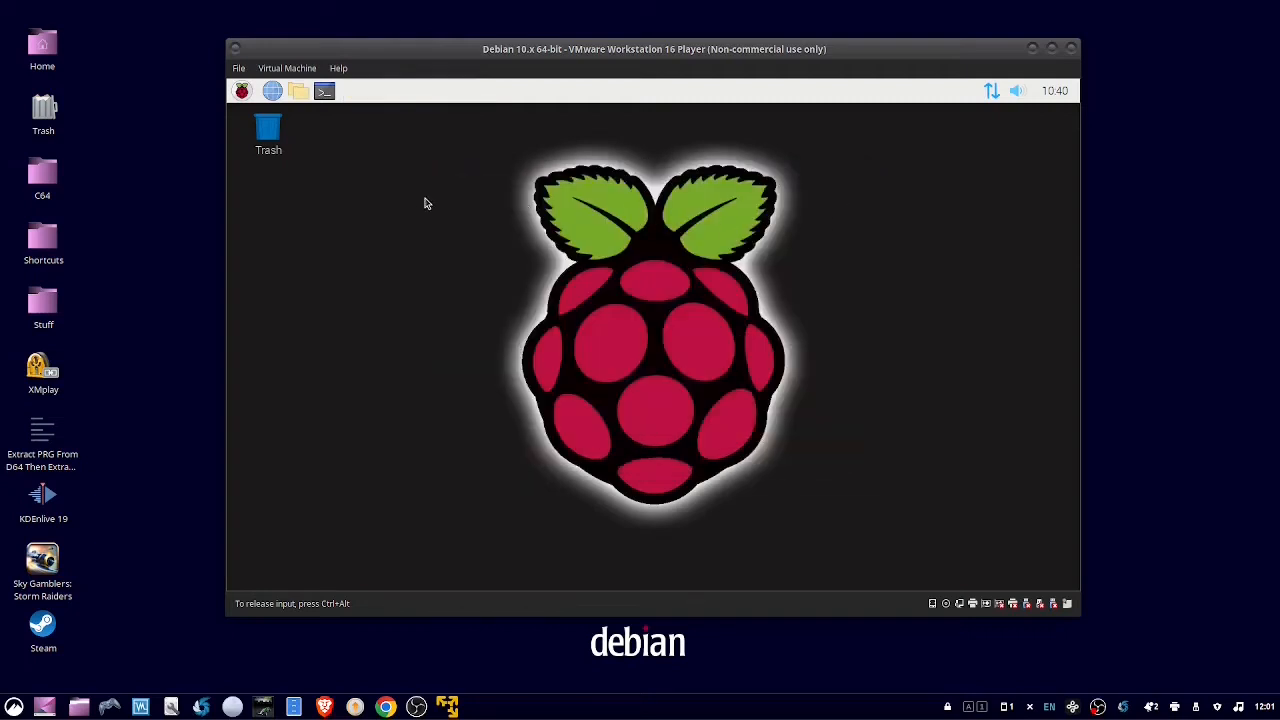
left_click(240, 92)
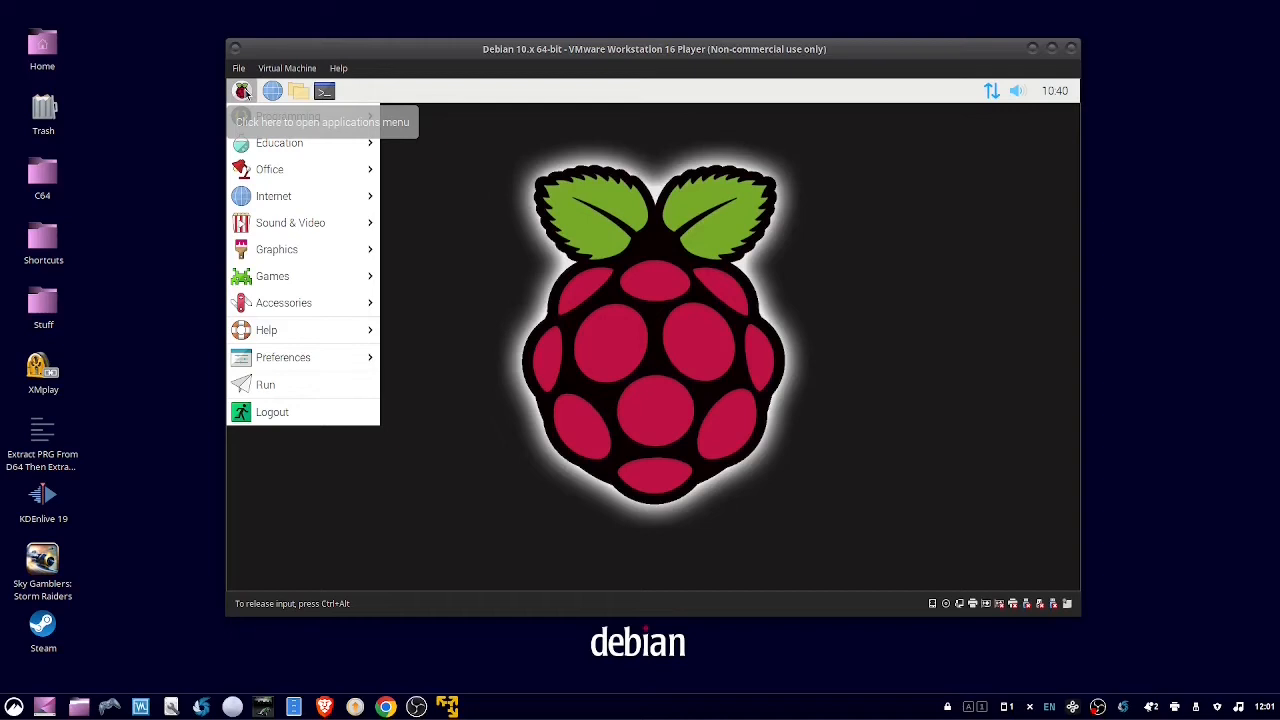
mouse_move(288, 116)
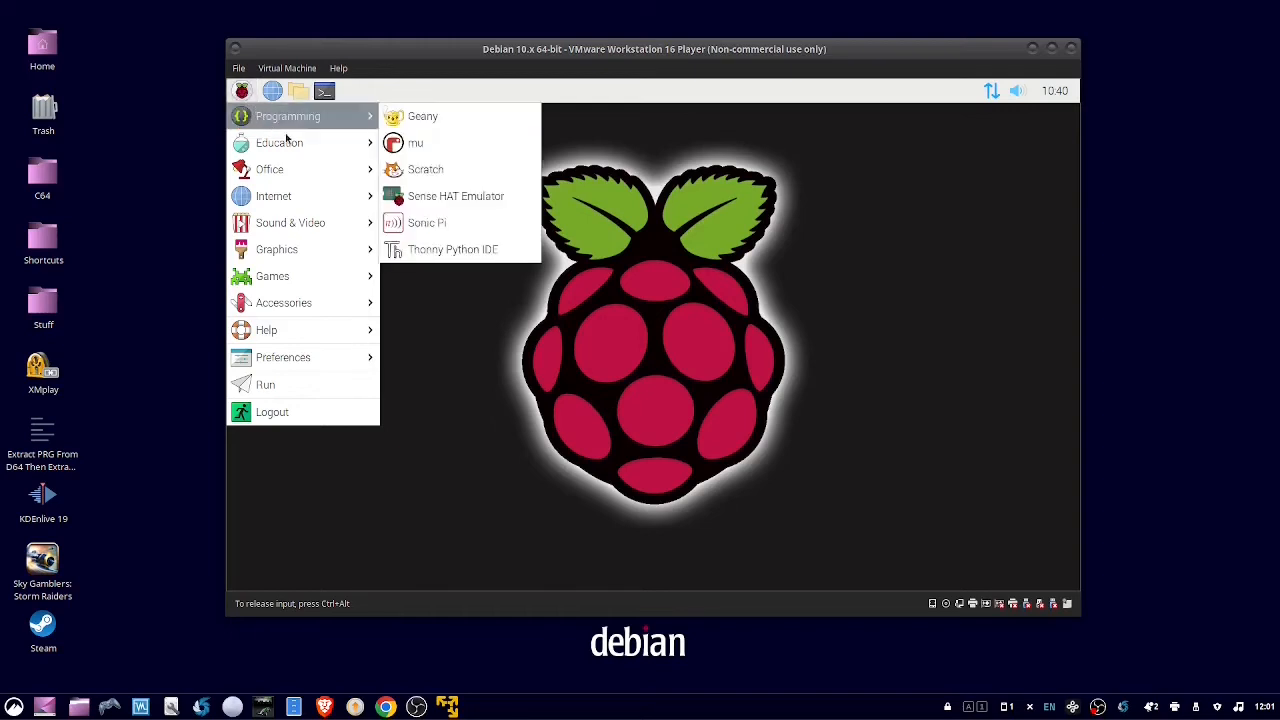
mouse_move(274, 196)
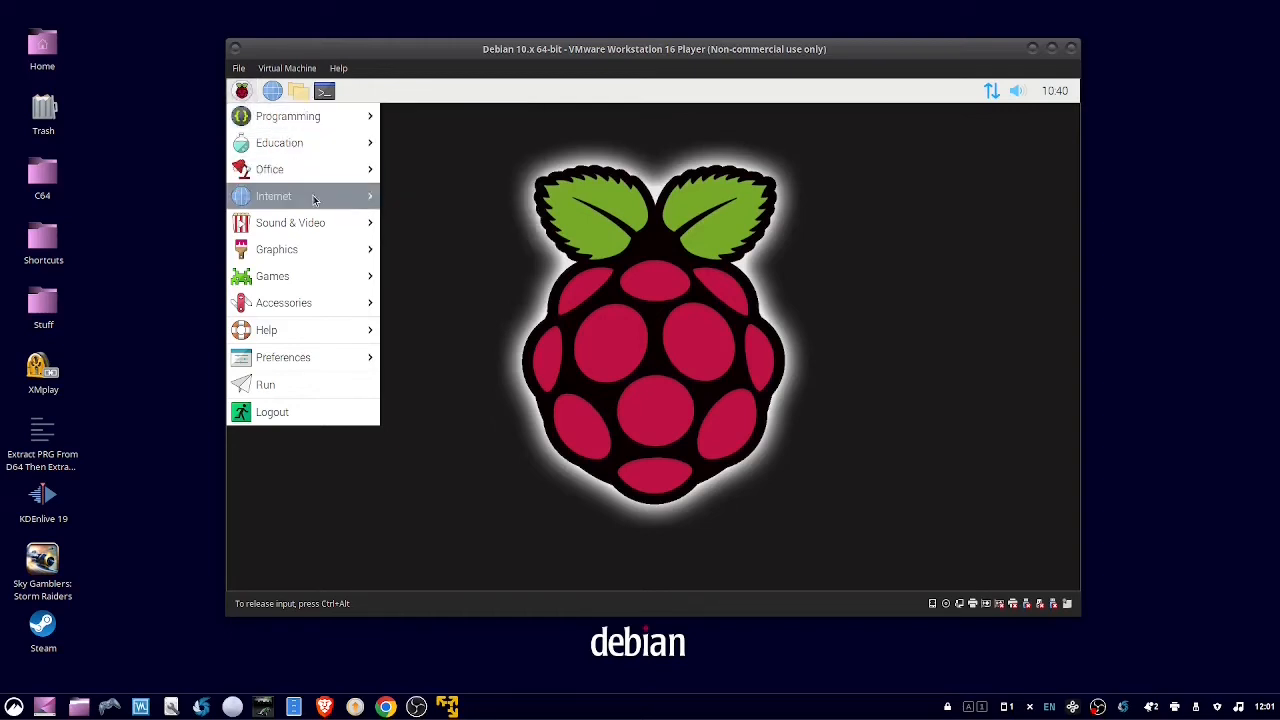
mouse_move(300, 196)
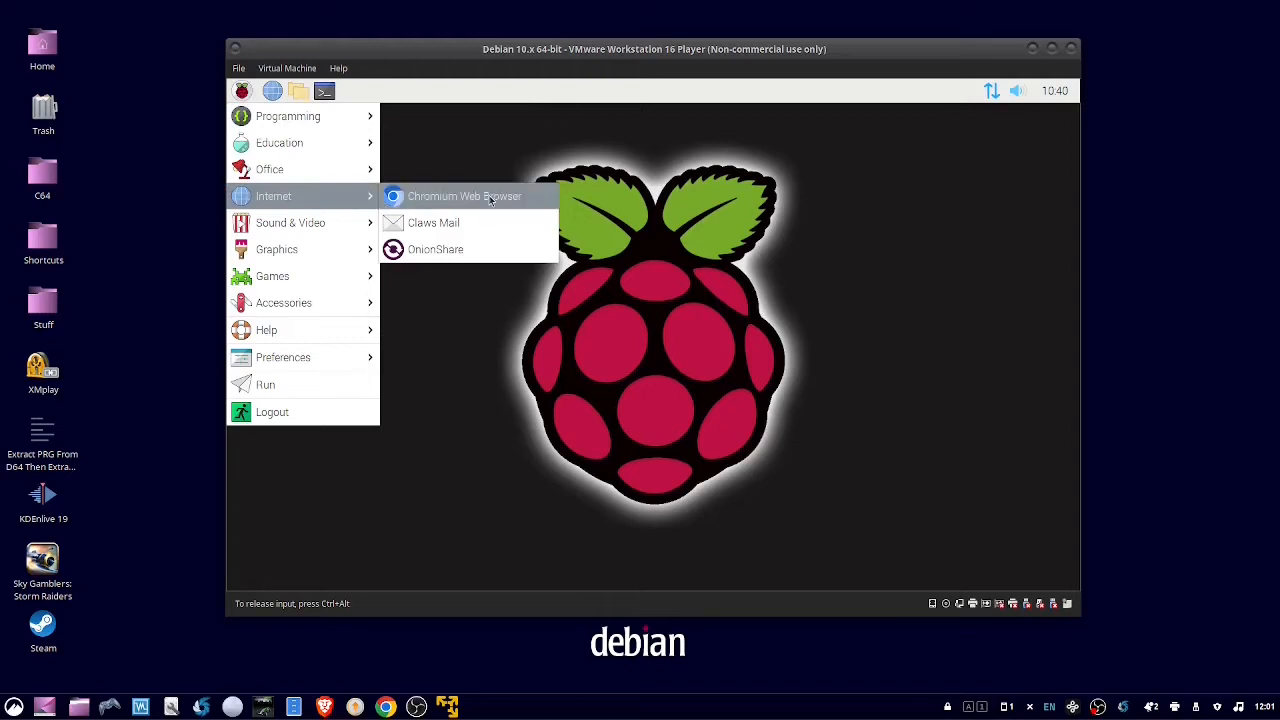
mouse_move(436, 248)
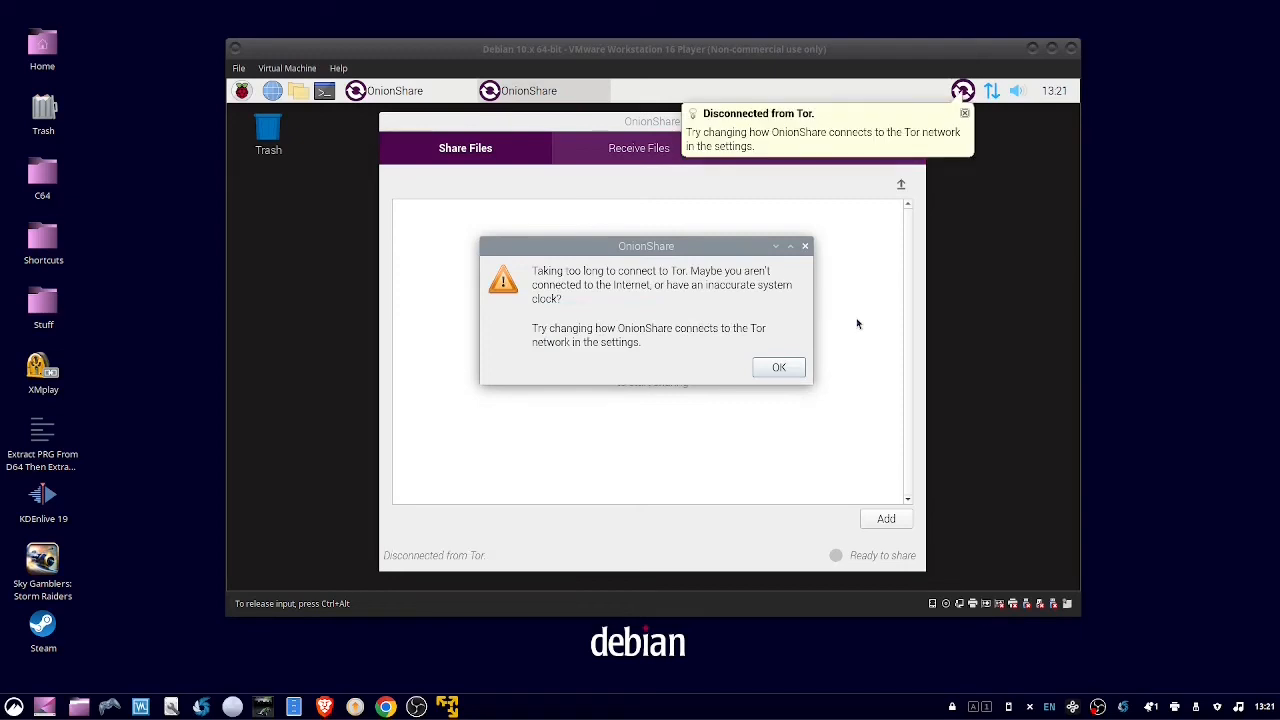
mouse_move(850, 338)
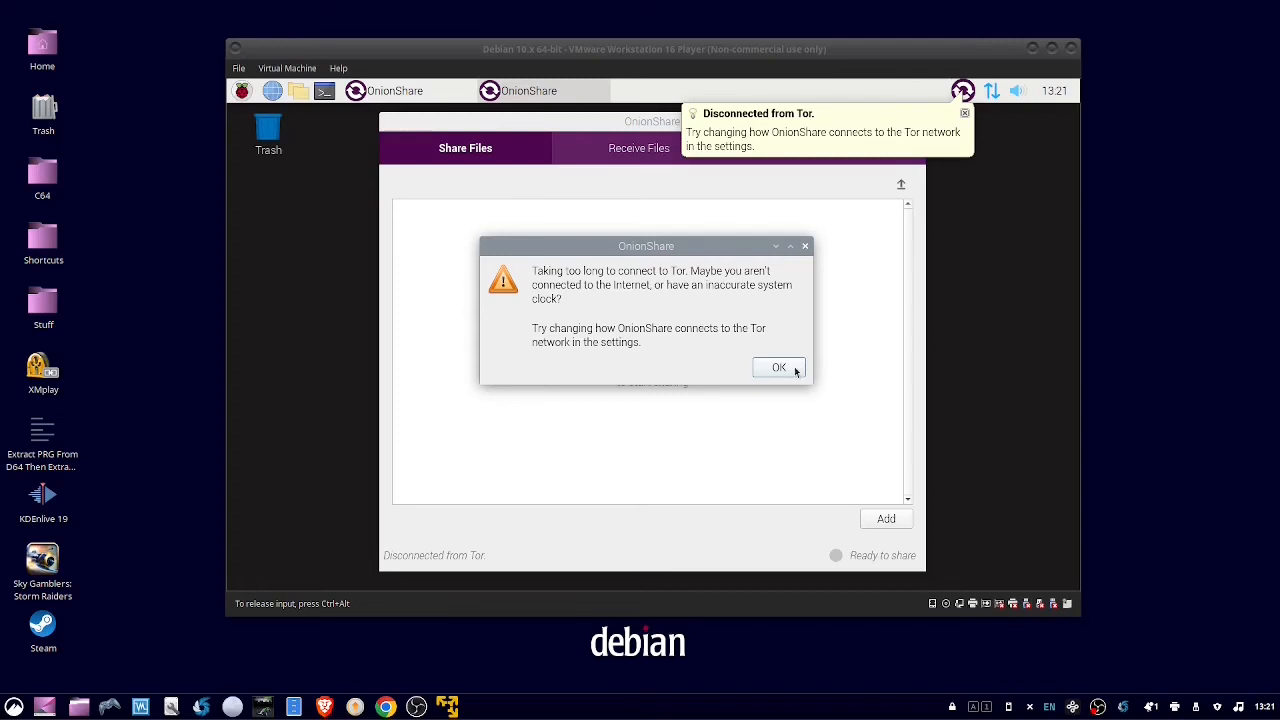
mouse_move(810, 374)
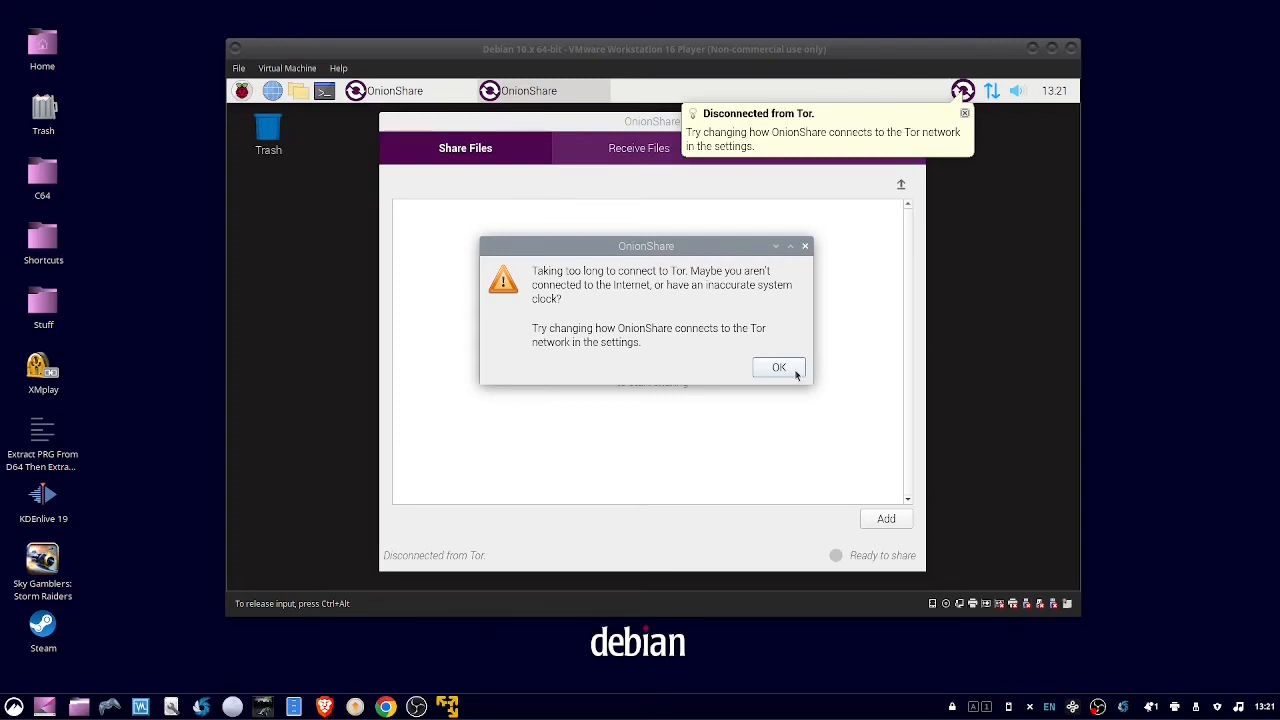
Step: Acknowledge the 'Taking too long to connect to Tor' warning with OK
left_click(778, 368)
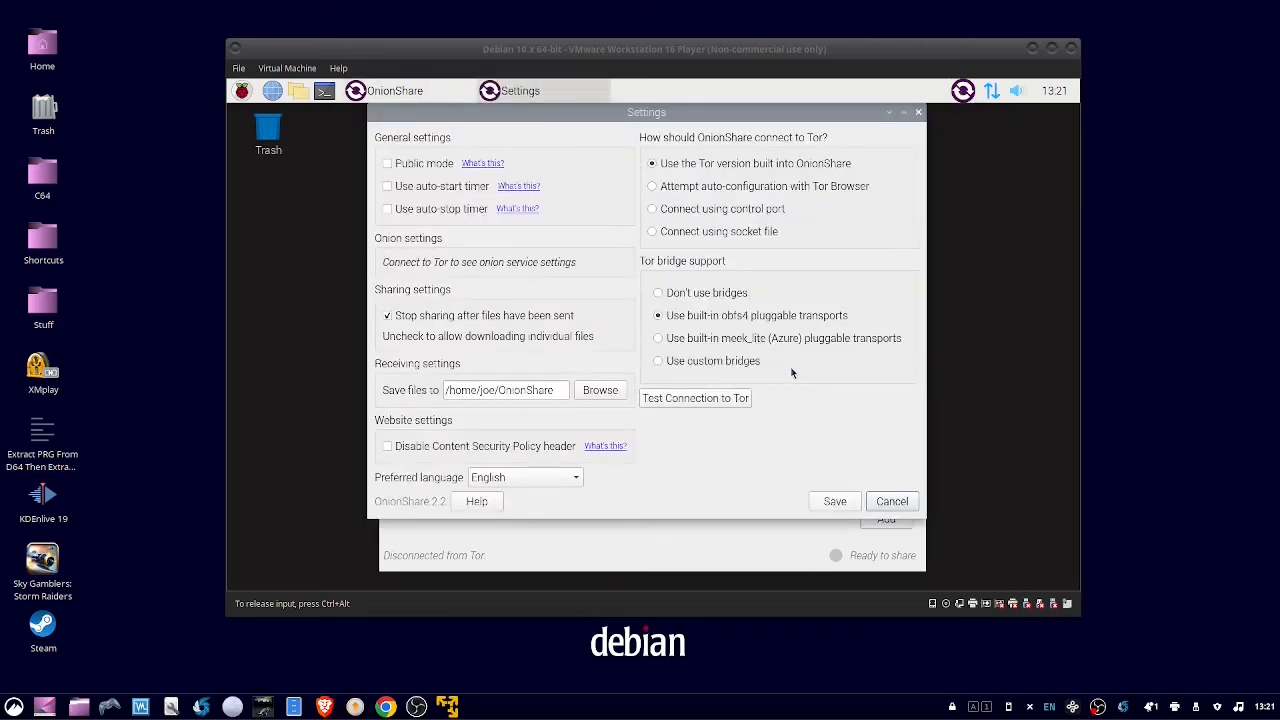
Step: Save OnionShare settings with 'Don't use bridges' selected, starting a new Tor connection
left_click(656, 292)
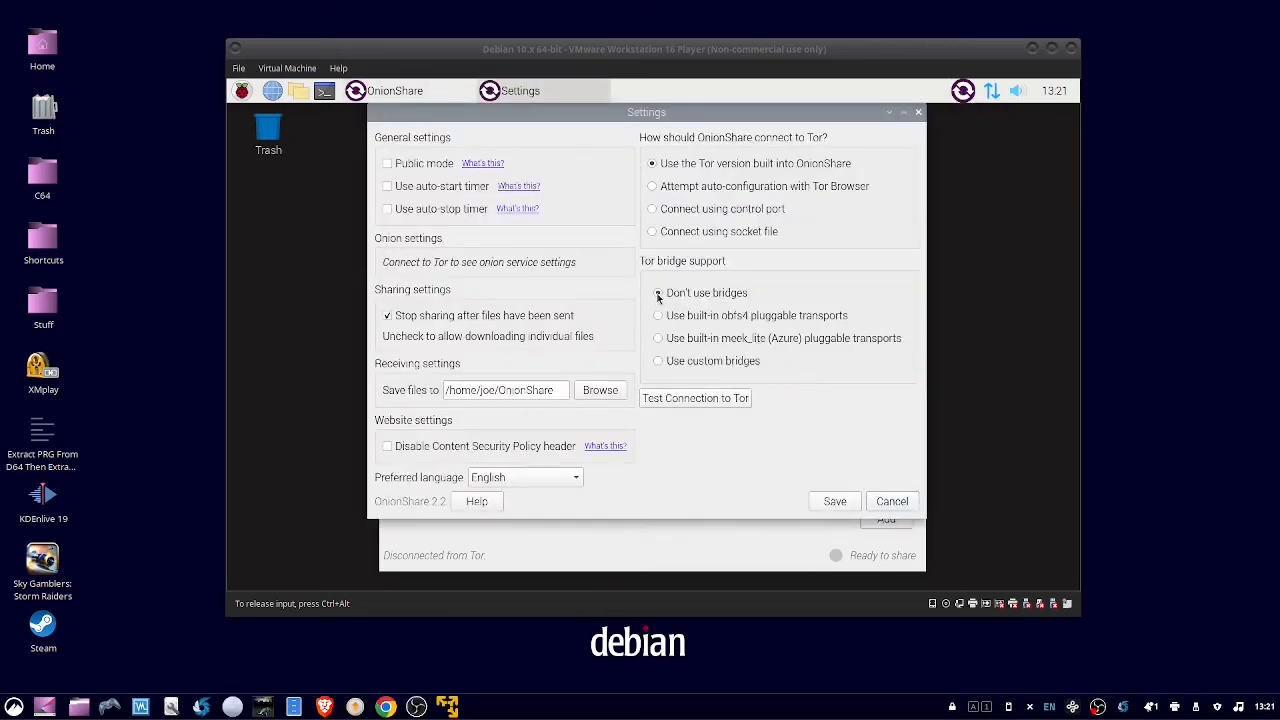
left_click(658, 292)
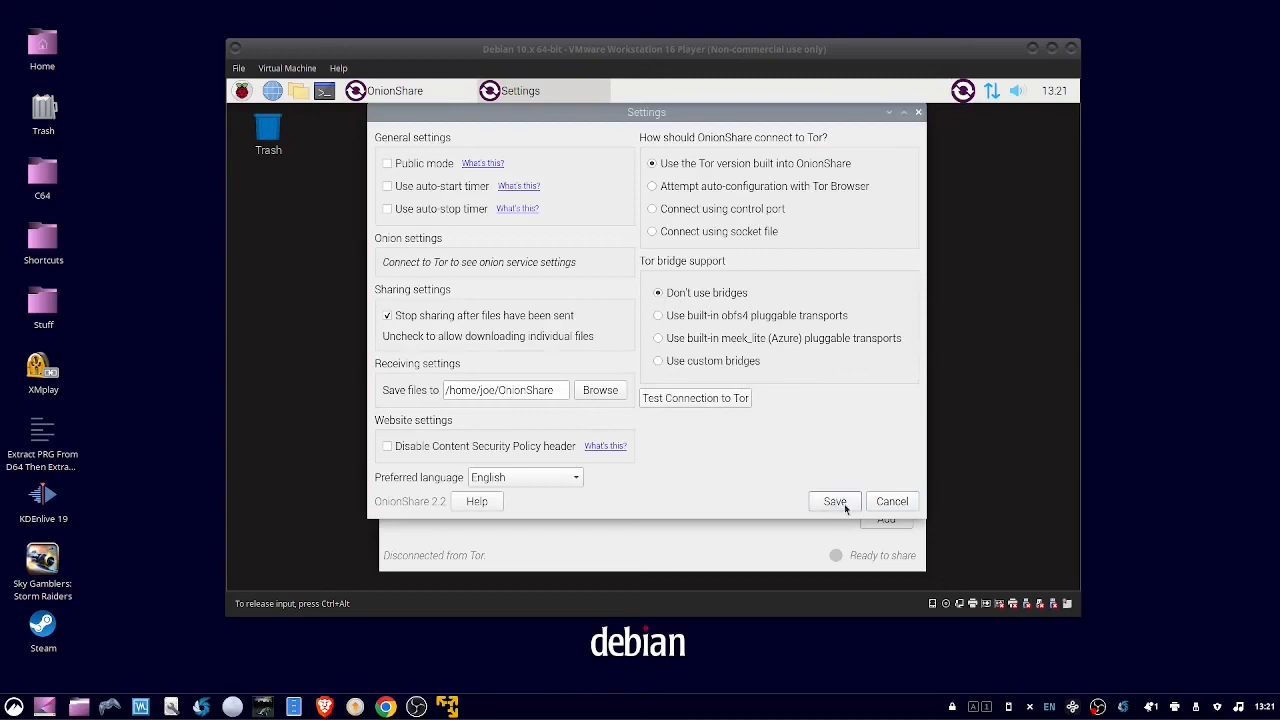
left_click(834, 500)
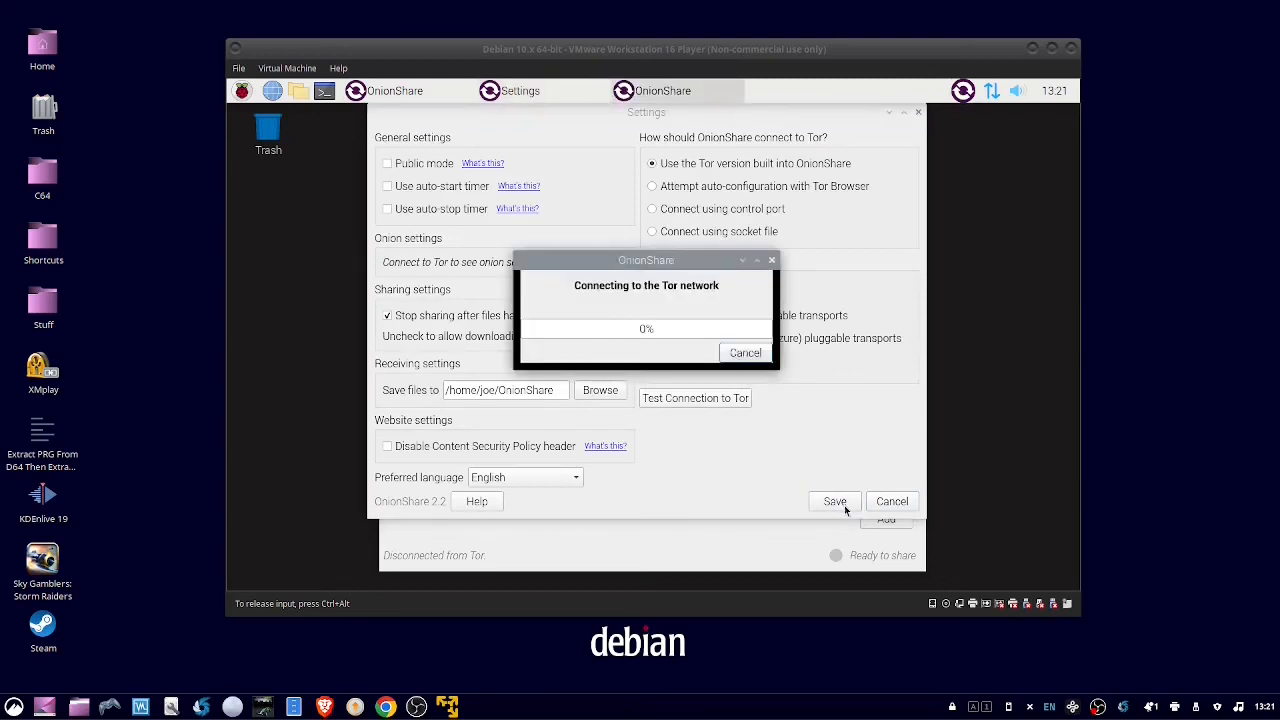